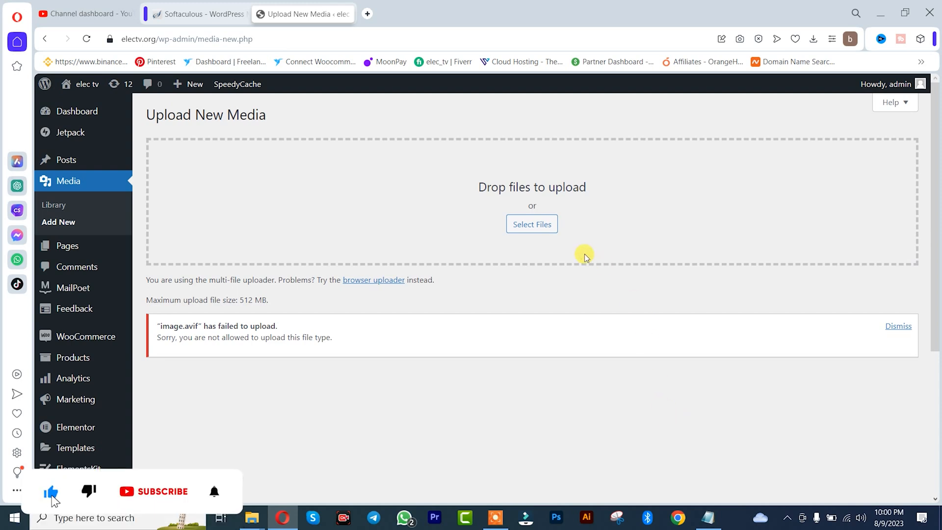
- Attempt to upload image.avif; WordPress rejects it as a disallowed file type
left_click(531, 224)
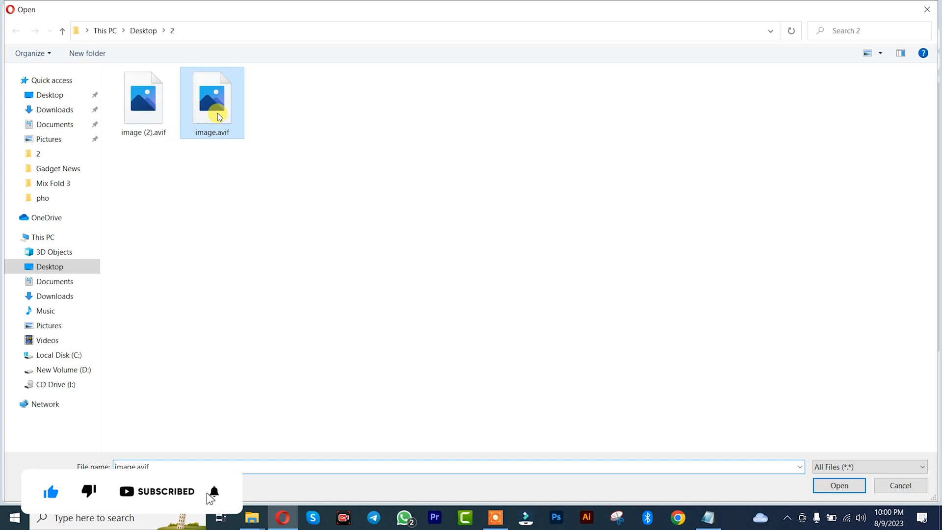
left_click(838, 485)
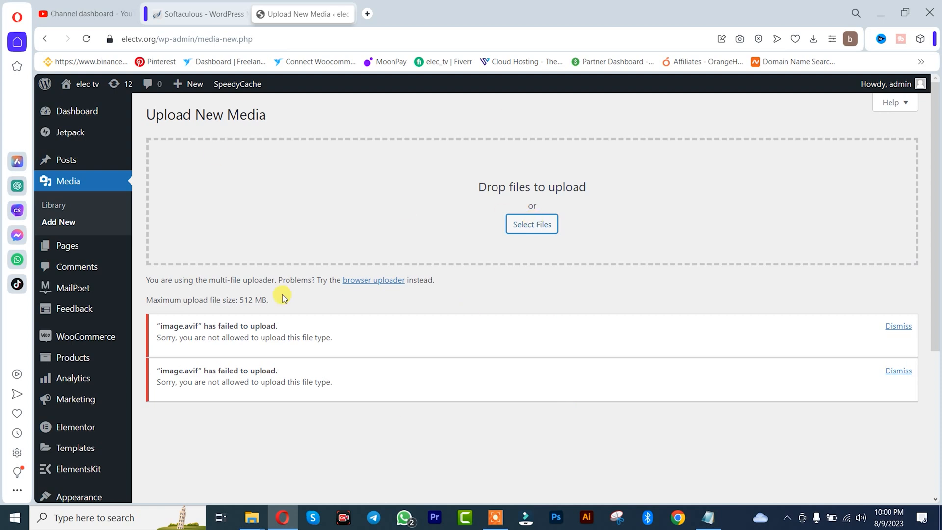
- Go to Plugins > Add New from the admin sidebar
scroll("down", 3)
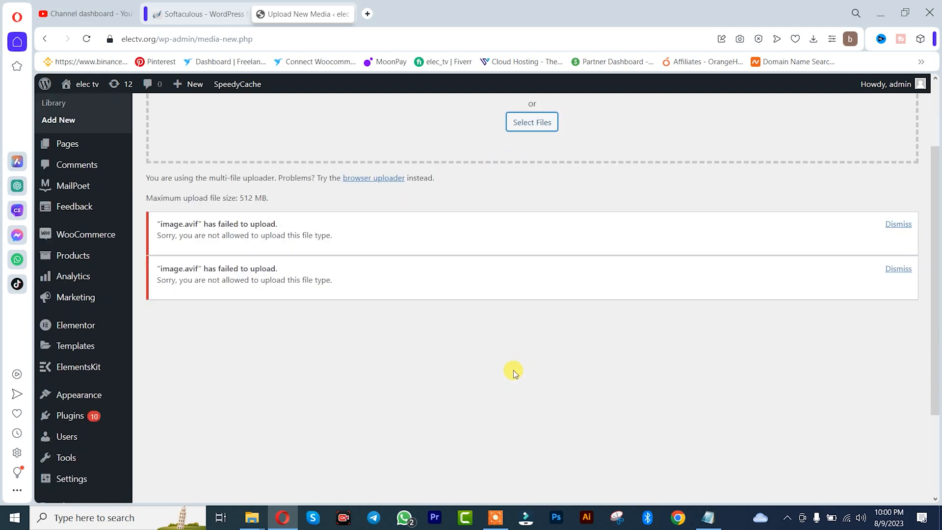
mouse_move(70, 415)
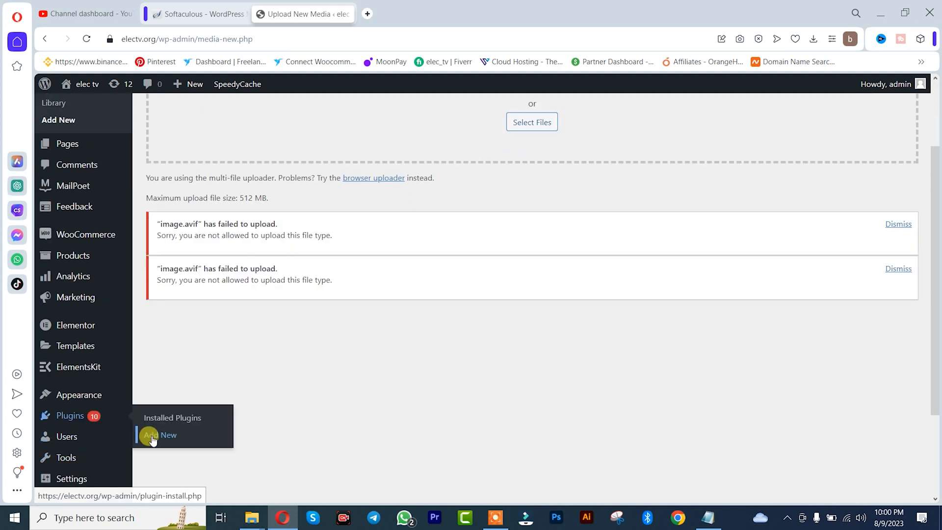
left_click(167, 434)
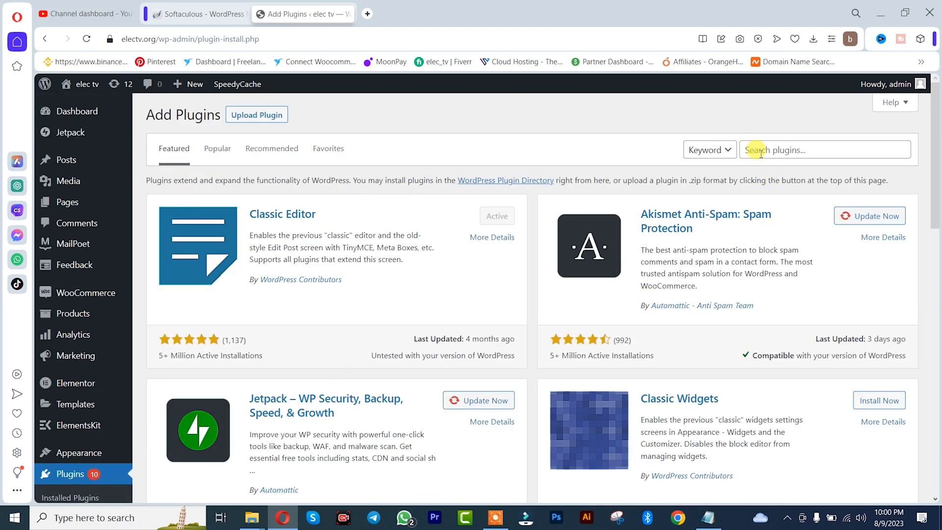
- Search the plugin directory for 'avif' to find AVIF Support | AVIF Uploader
left_click(824, 149)
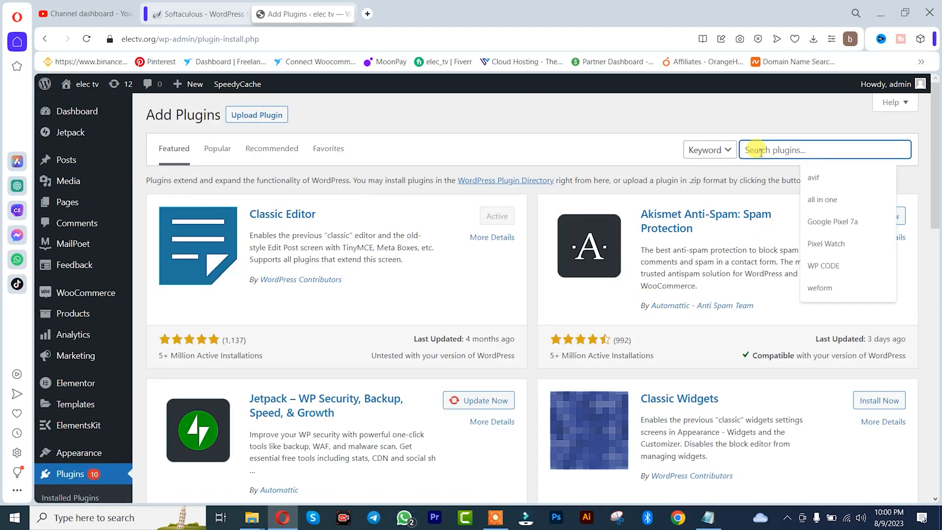
type("a")
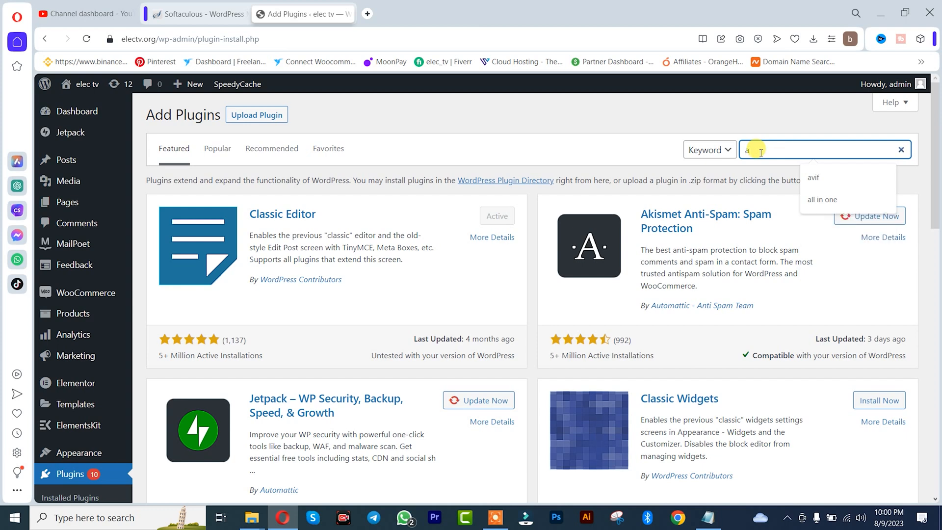
type("vi")
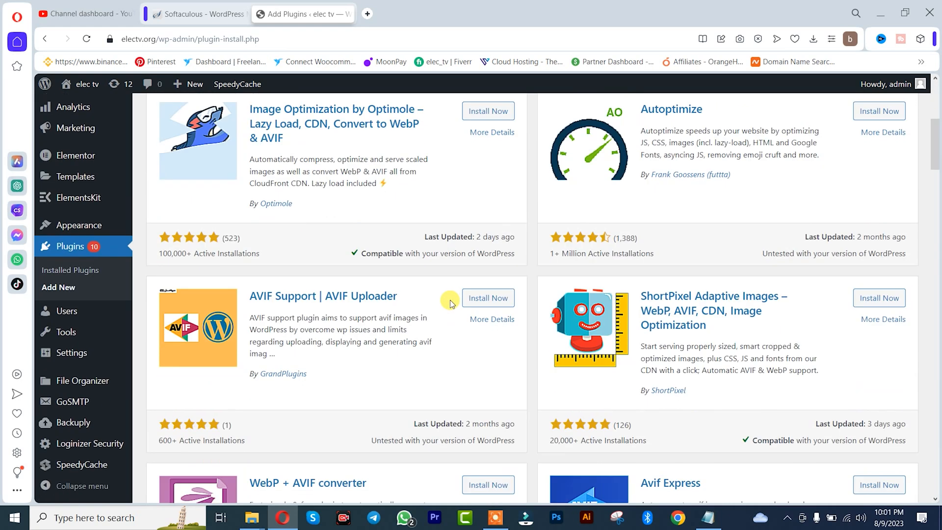
mouse_move(487, 298)
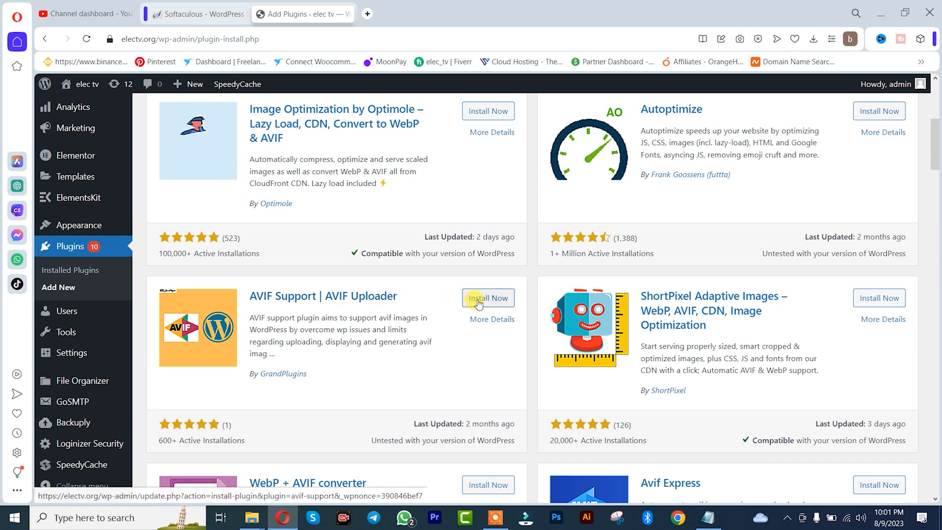
- Install and activate the AVIF Support | AVIF Uploader plugin
left_click(488, 299)
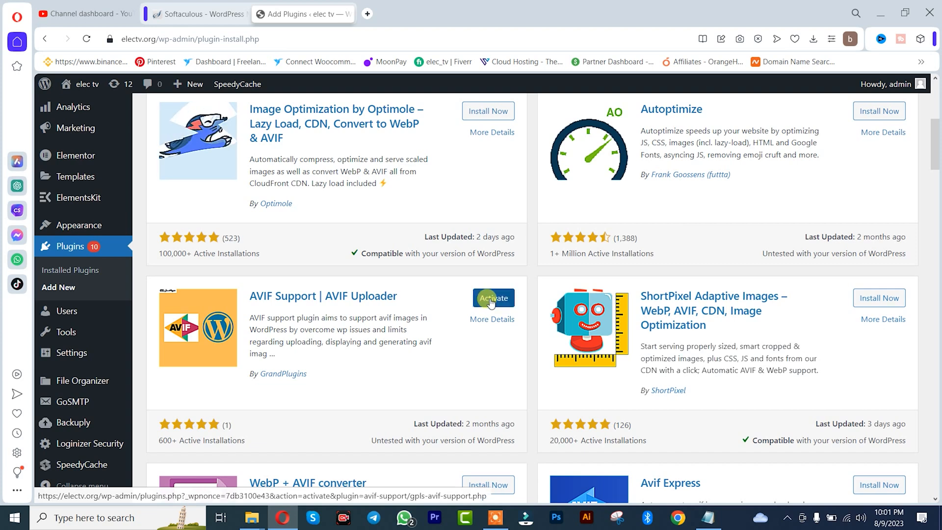
left_click(492, 298)
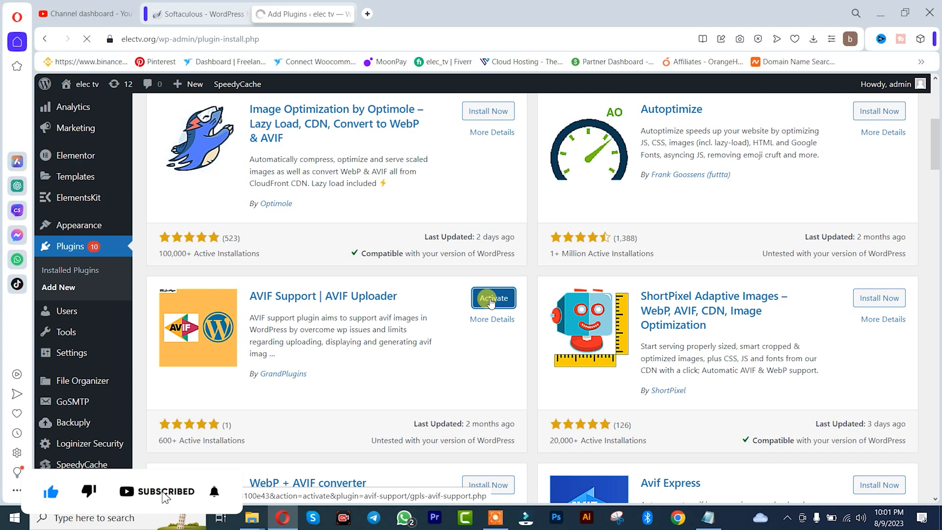
left_click(492, 298)
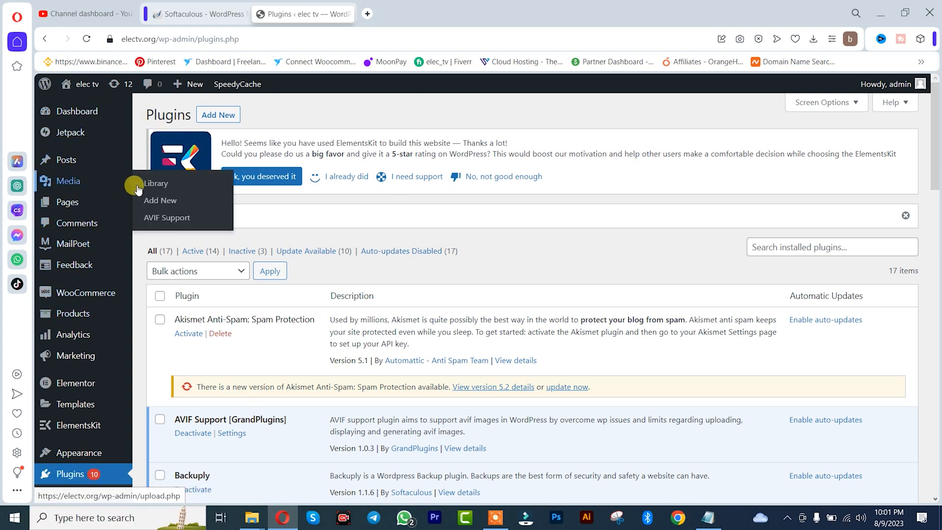
- Go to the Media Library and reveal its Add New upload area
left_click(156, 183)
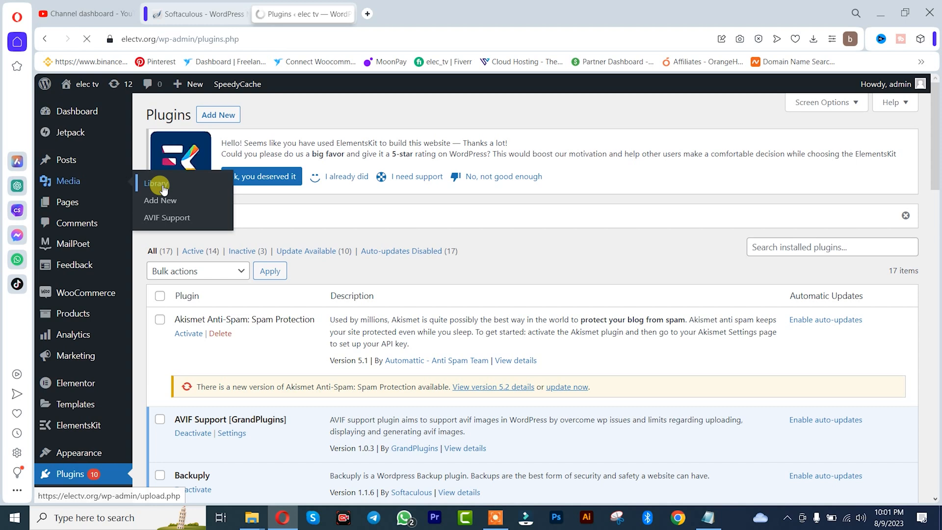
left_click(156, 183)
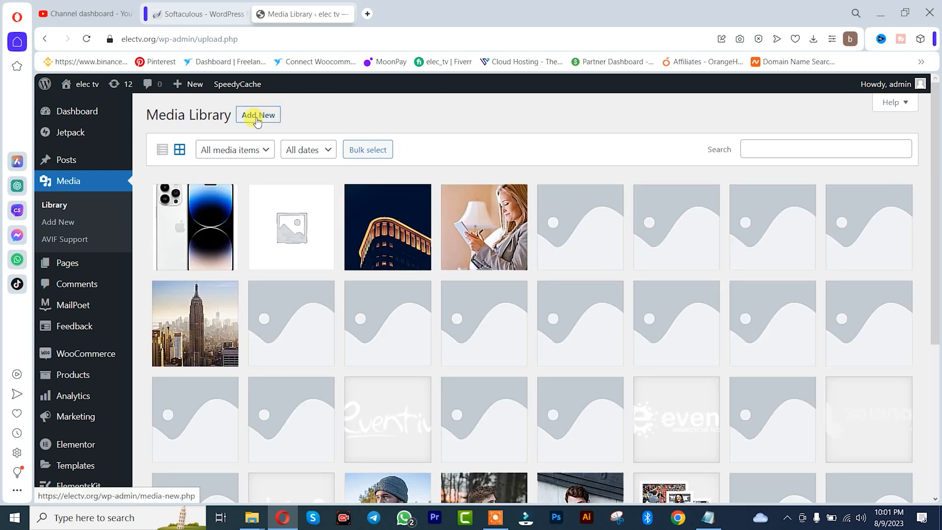
left_click(258, 115)
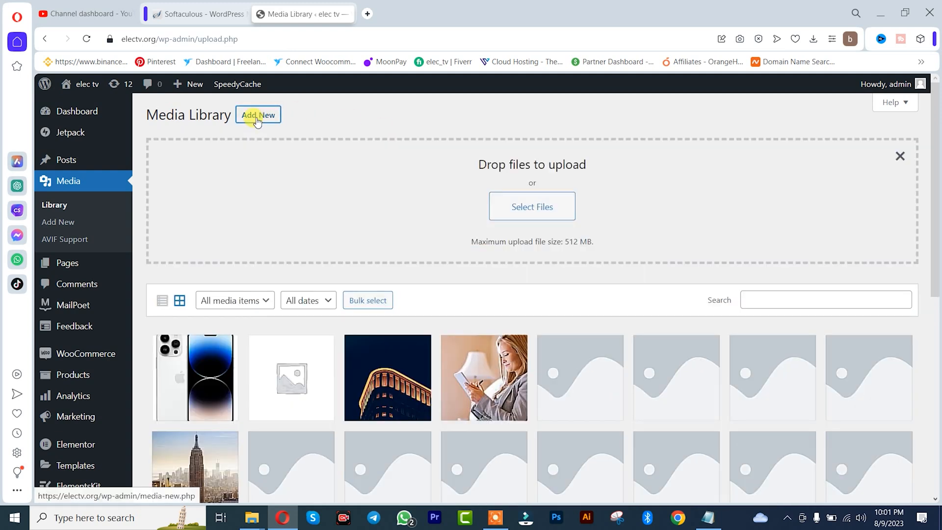
mouse_move(587, 224)
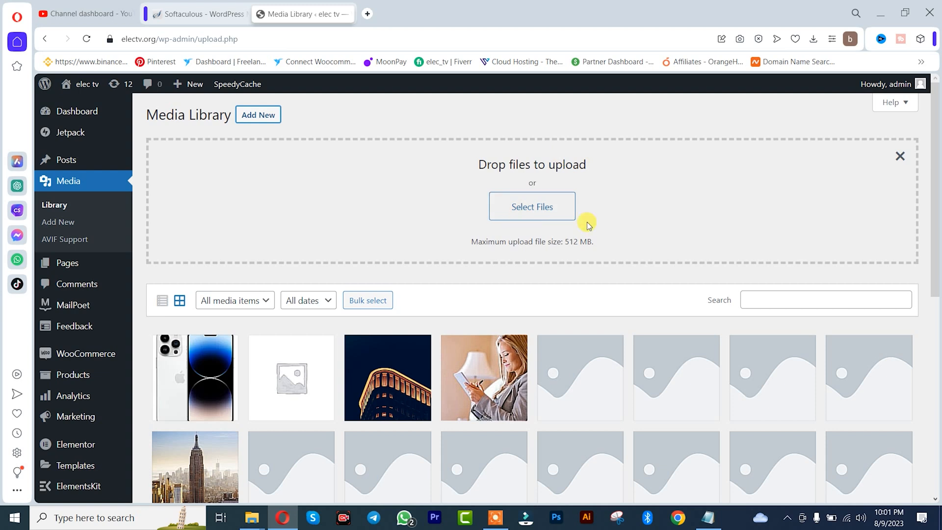
mouse_move(548, 184)
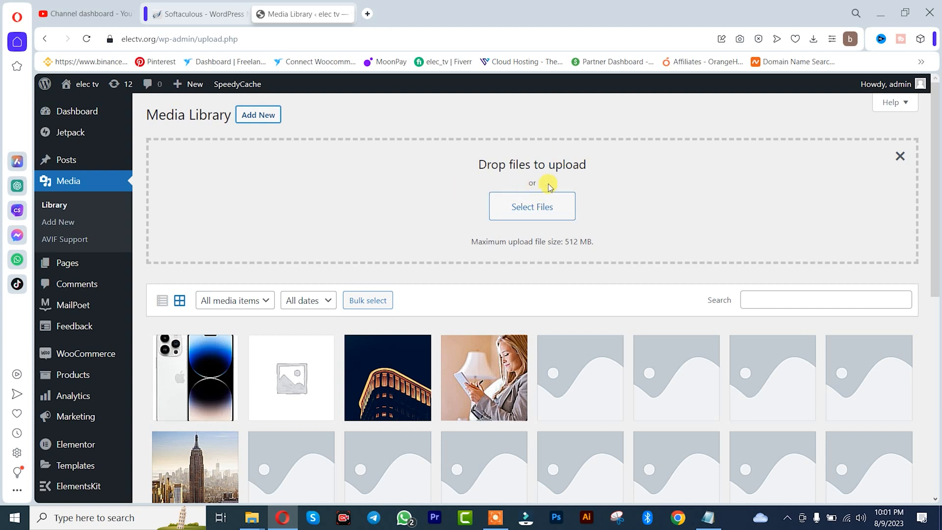
- Upload image (2).avif to the Media Library, where it now appears first in the grid
left_click(531, 207)
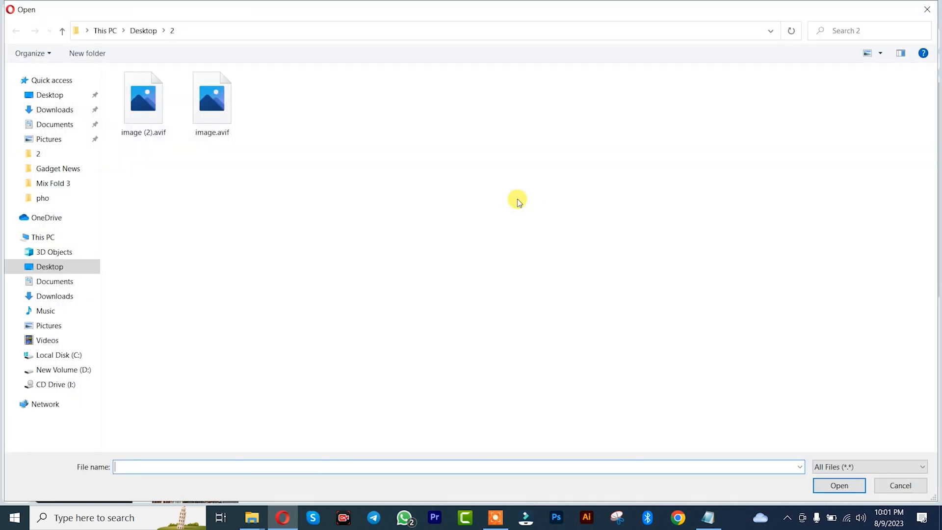
left_click(143, 96)
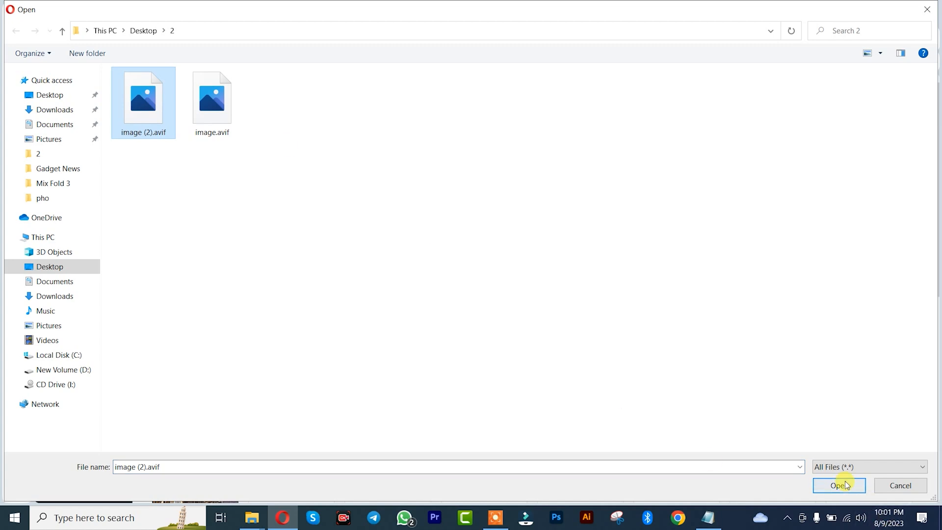
left_click(838, 485)
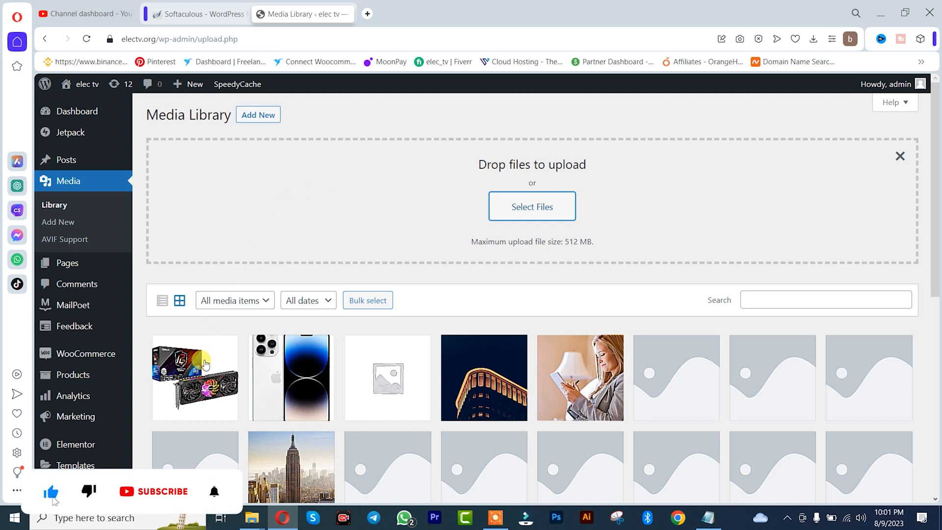
left_click(153, 491)
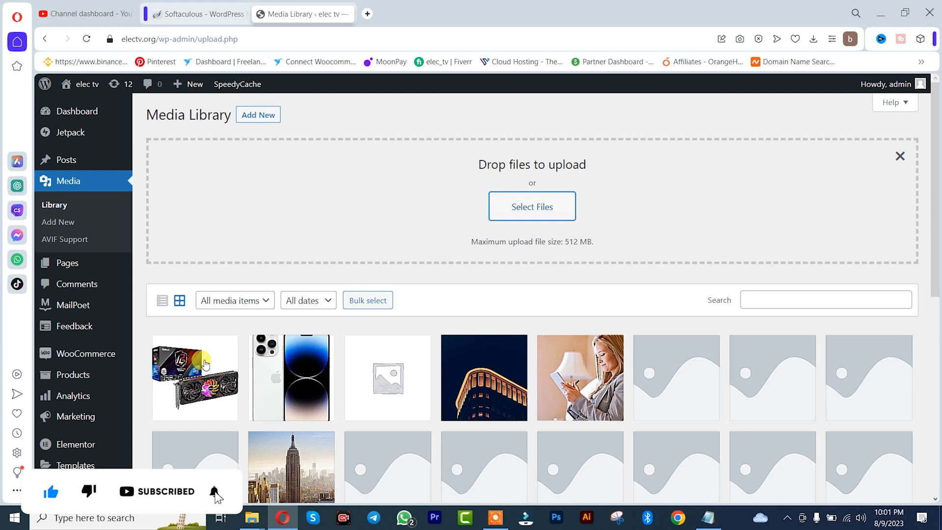